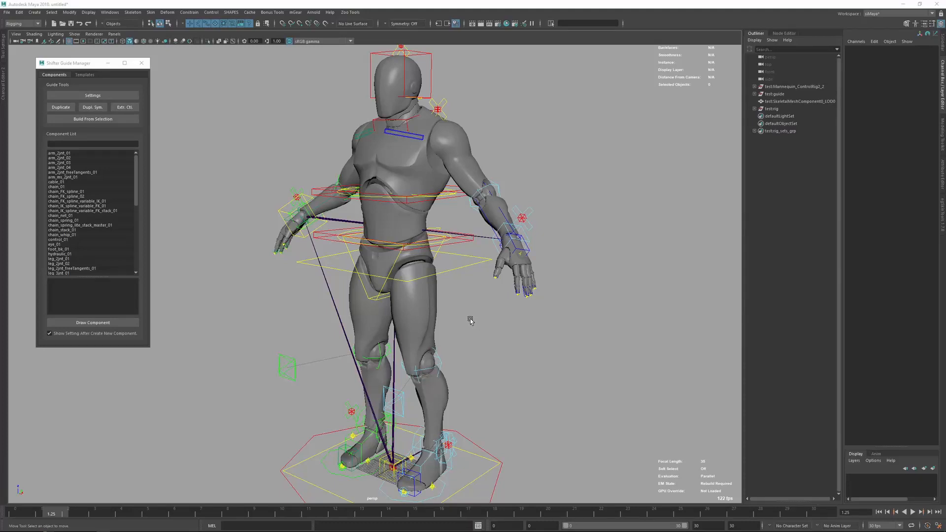
mouse_move(459, 312)
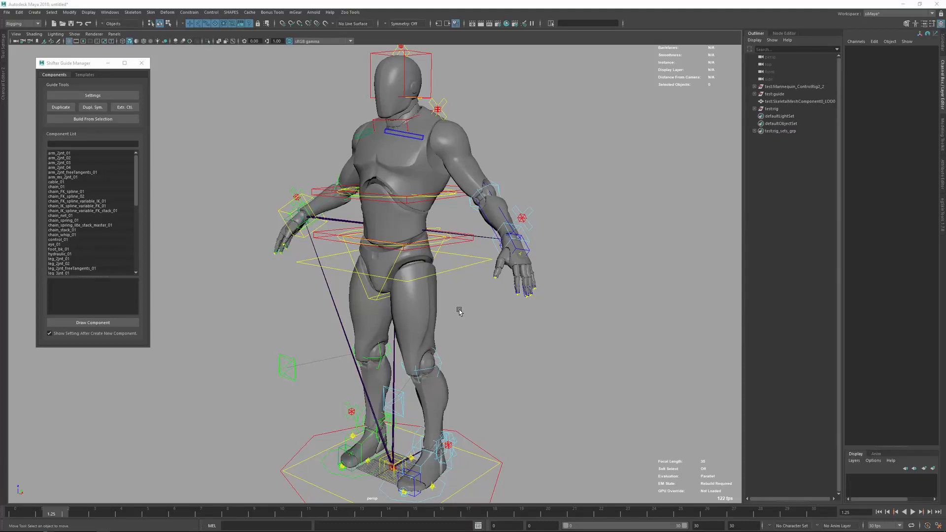
mouse_move(478, 364)
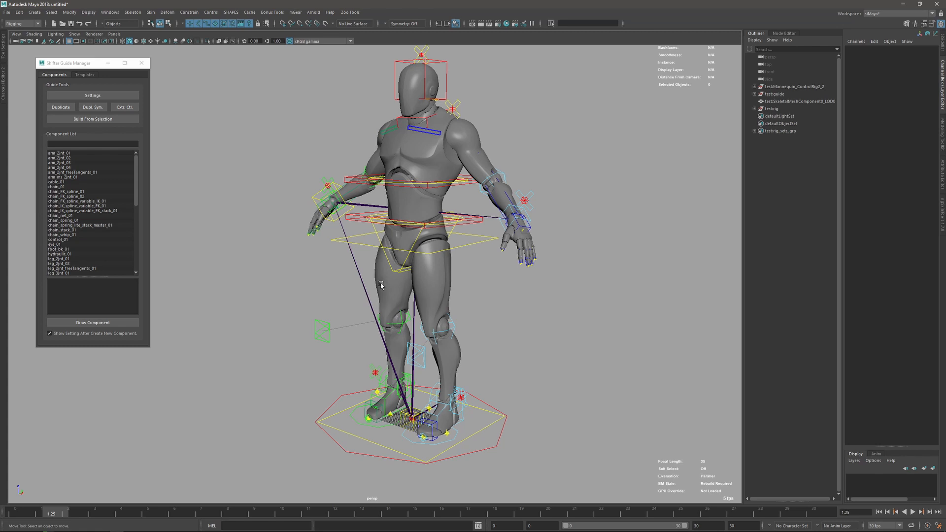
mouse_move(391, 318)
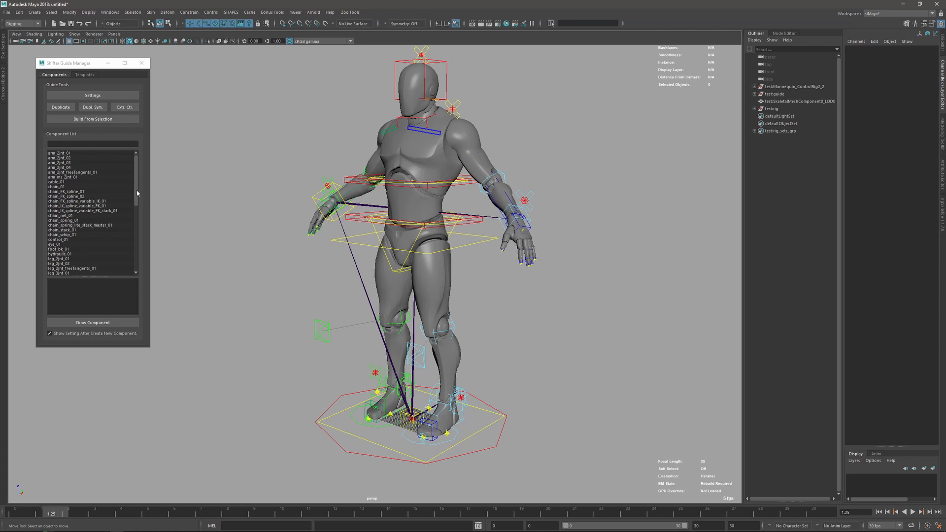
Filter the Component List with the search term 'EPI' to show only EPIC components.
scroll("down", 3)
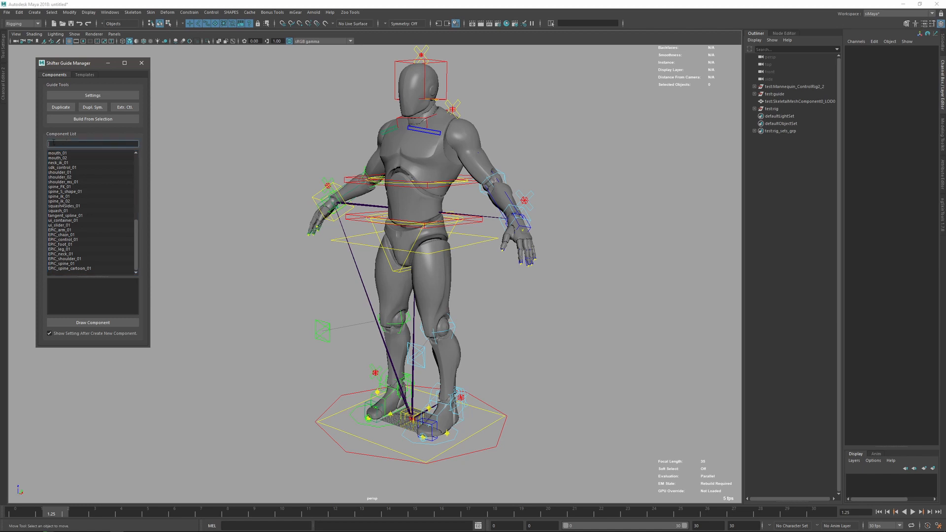
type("EPIC")
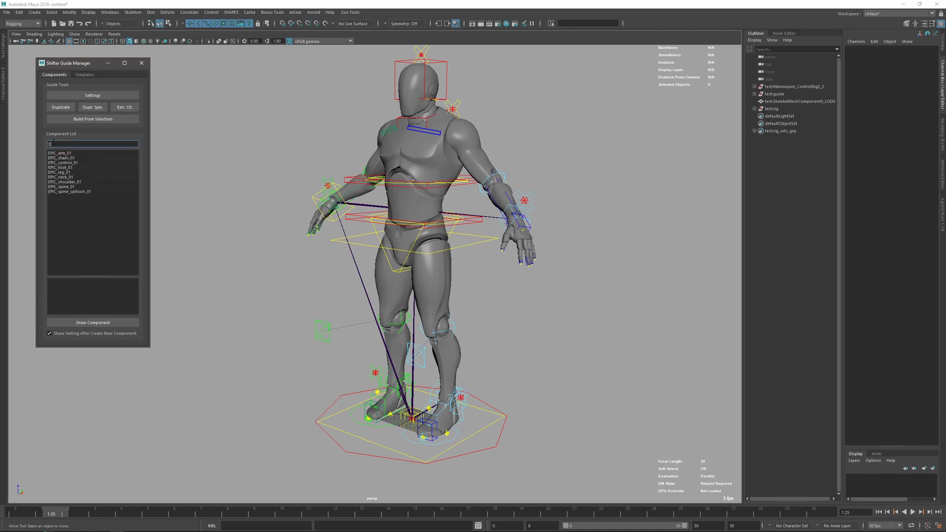
type("EPI")
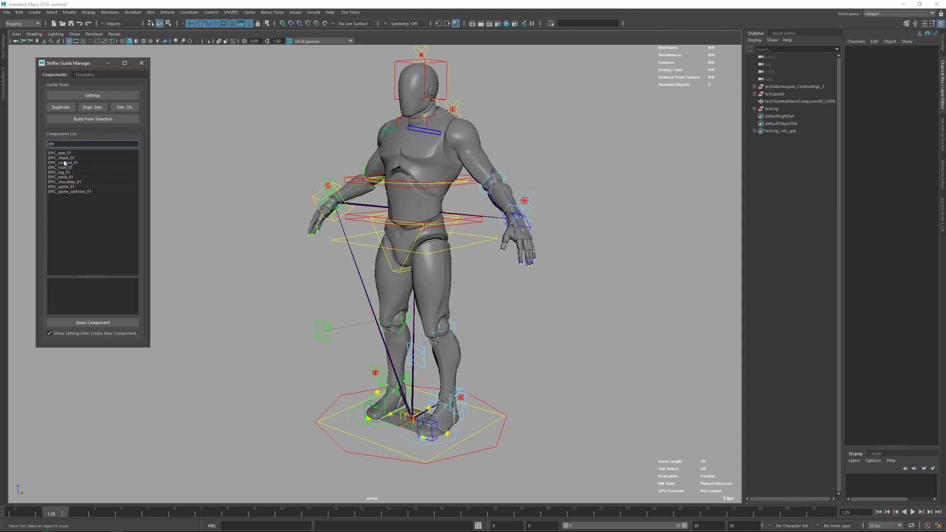
mouse_move(122, 257)
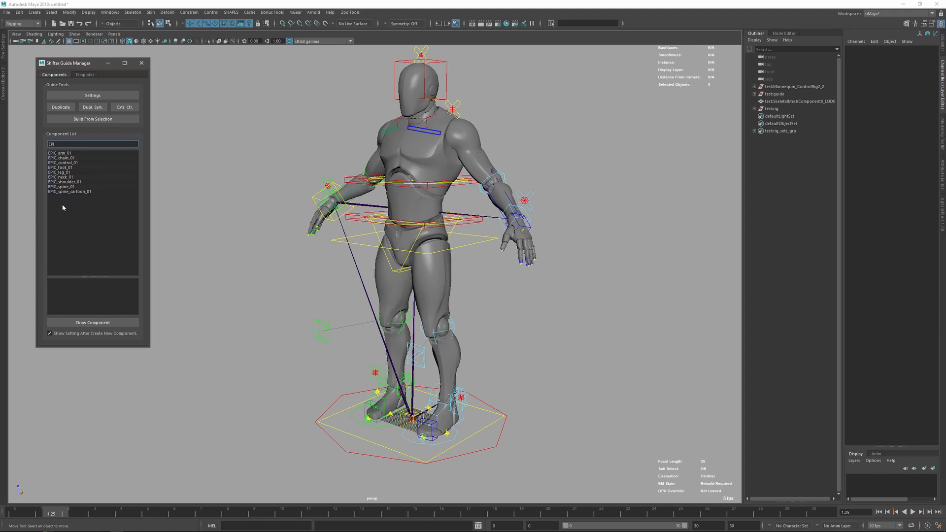
mouse_move(449, 342)
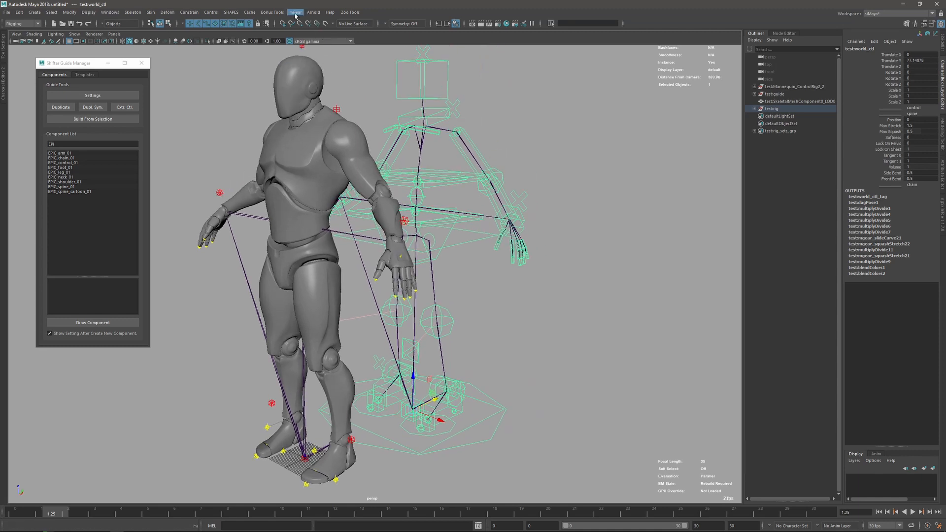
Load the EPIC MetaHuman Template, Z-up guide sample from mGear's Shifter samples.
left_click(295, 12)
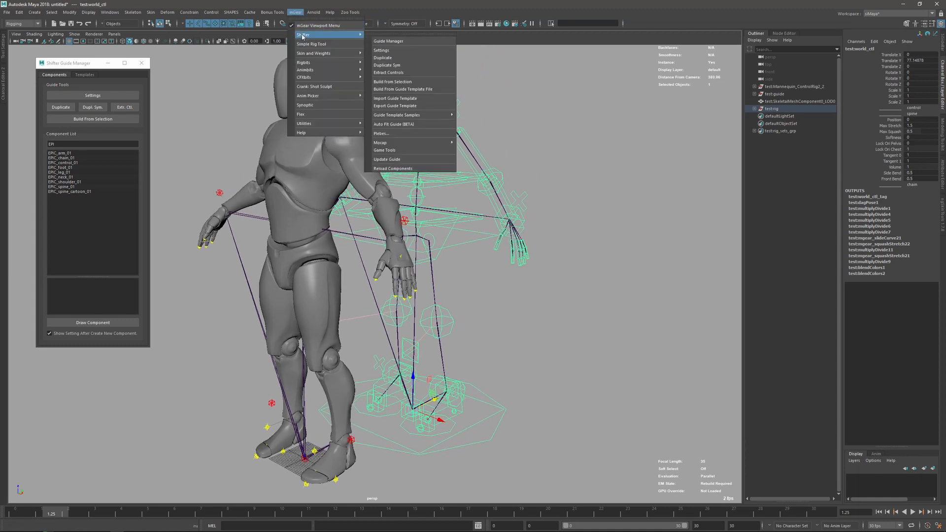
mouse_move(395, 106)
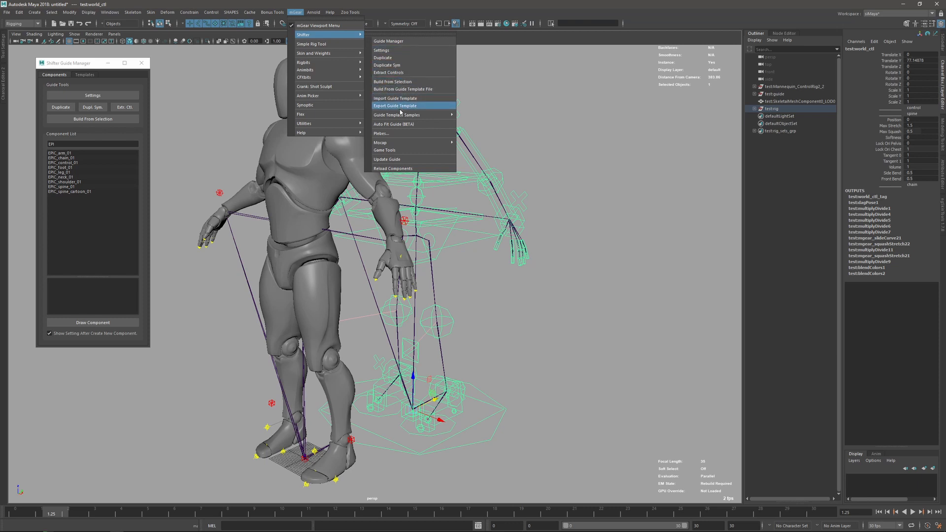
mouse_move(413, 115)
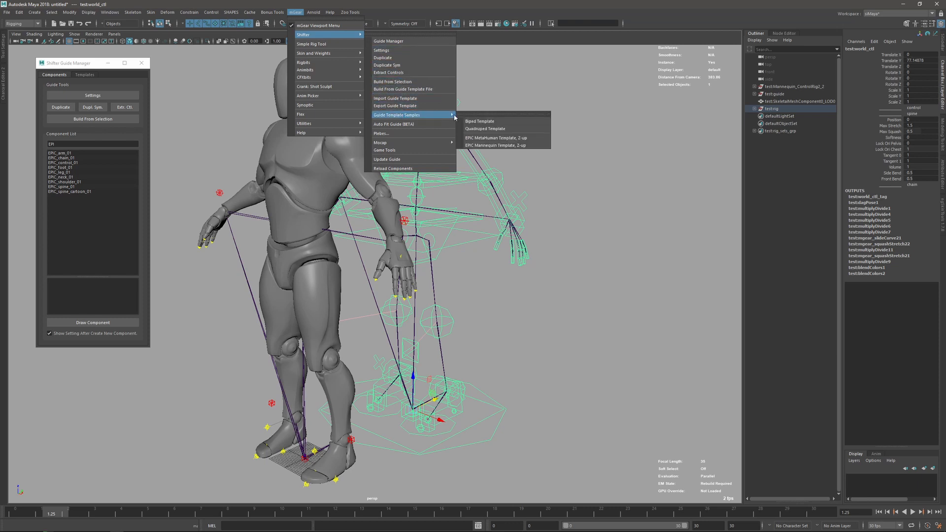
mouse_move(495, 138)
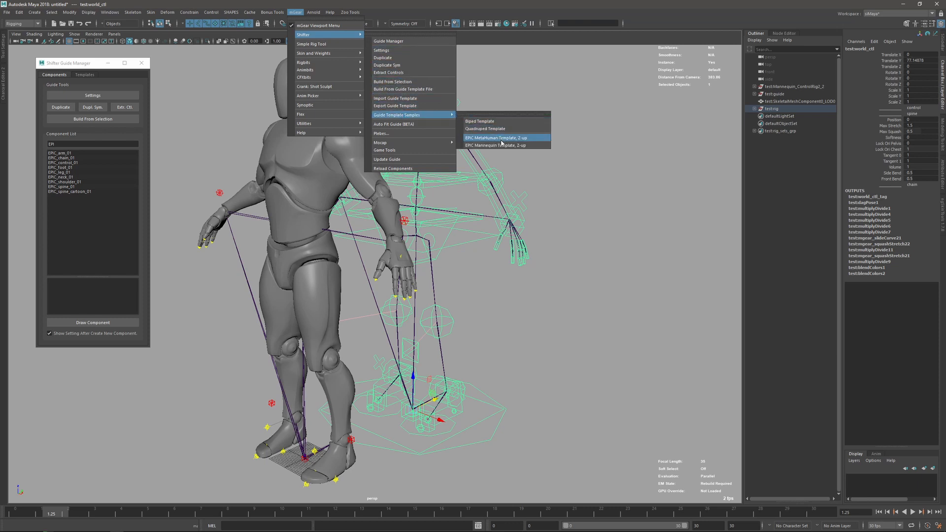
mouse_move(504, 145)
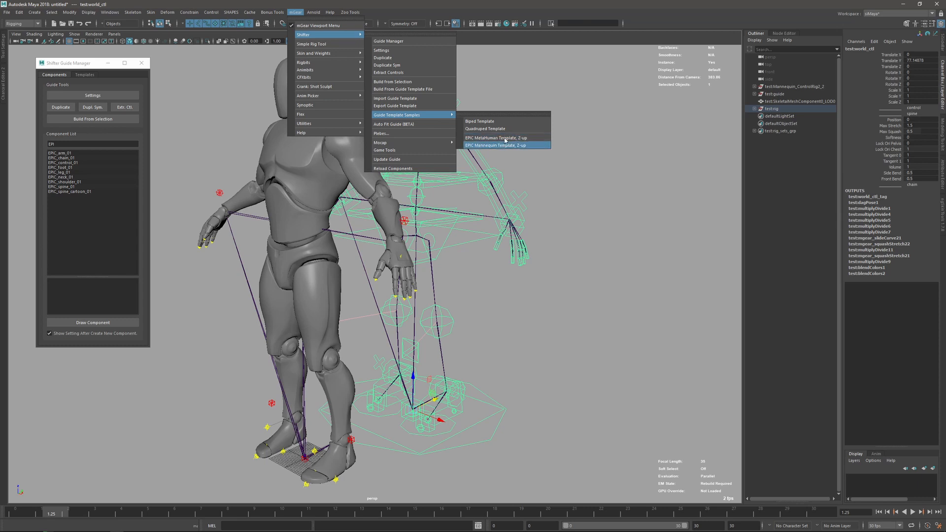
mouse_move(504, 138)
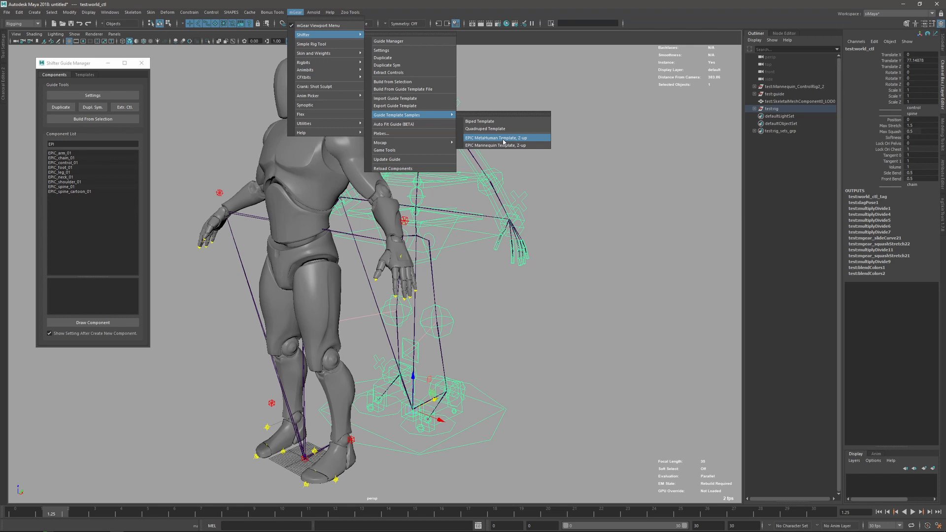
mouse_move(499, 144)
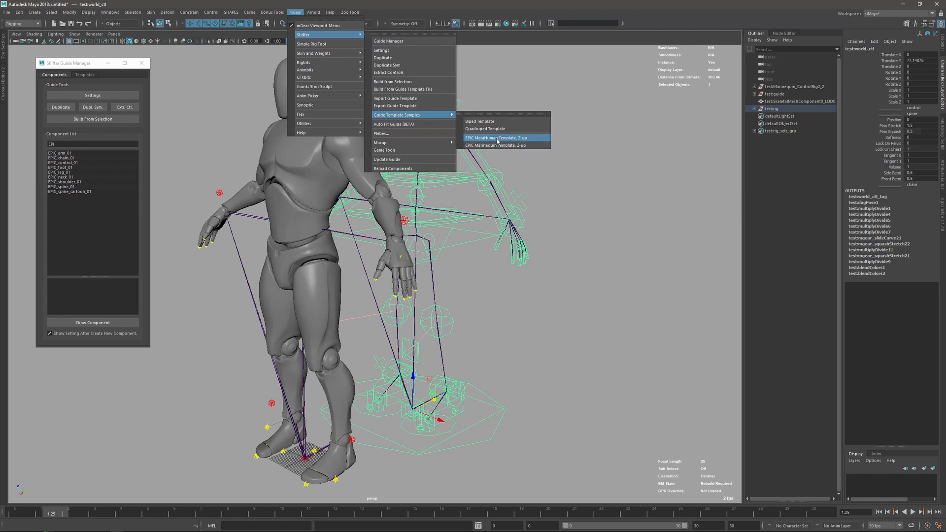
mouse_move(488, 145)
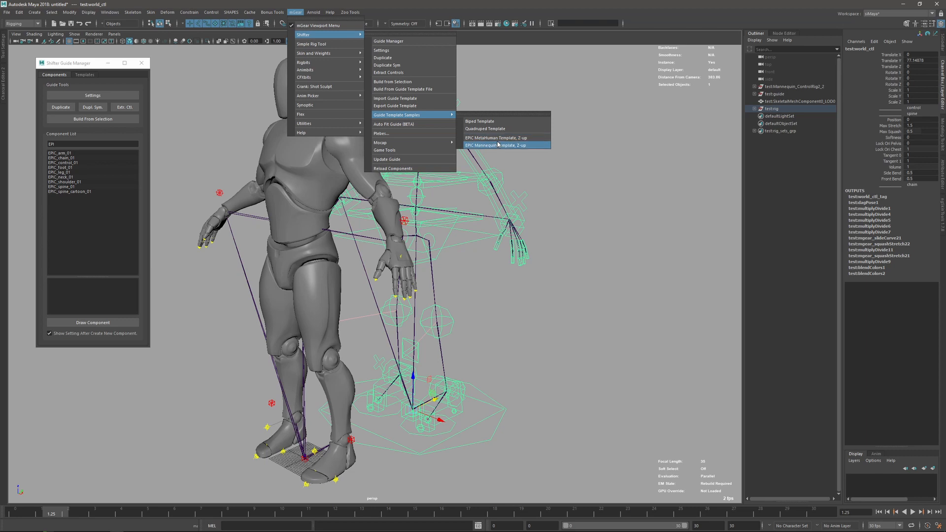
mouse_move(499, 138)
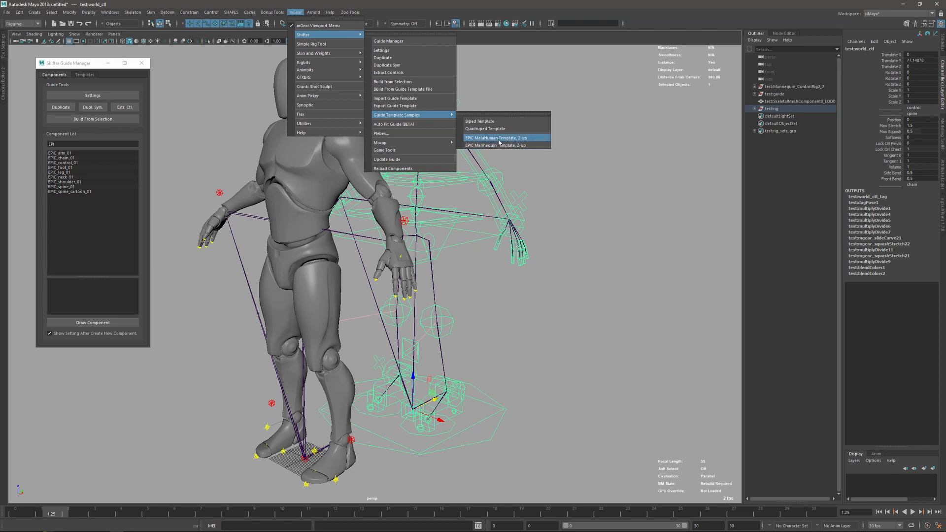
left_click(495, 138)
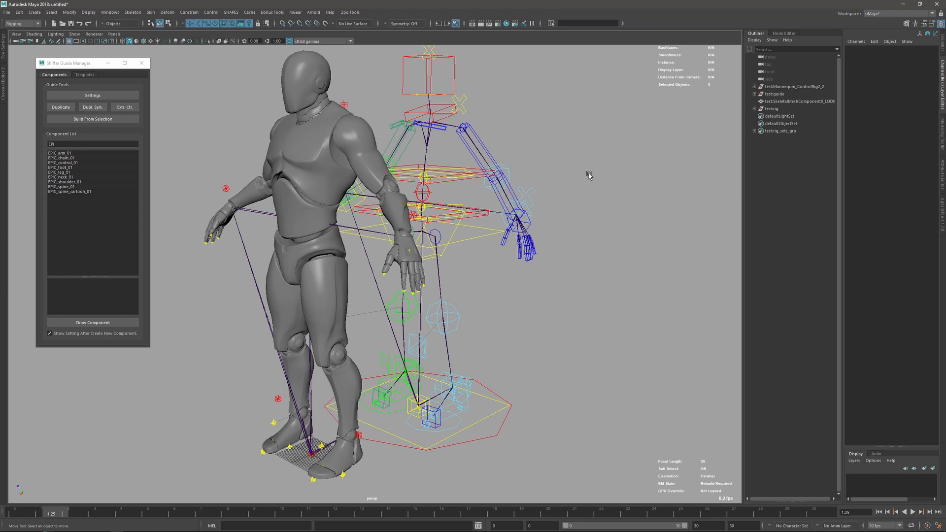
mouse_move(332, 207)
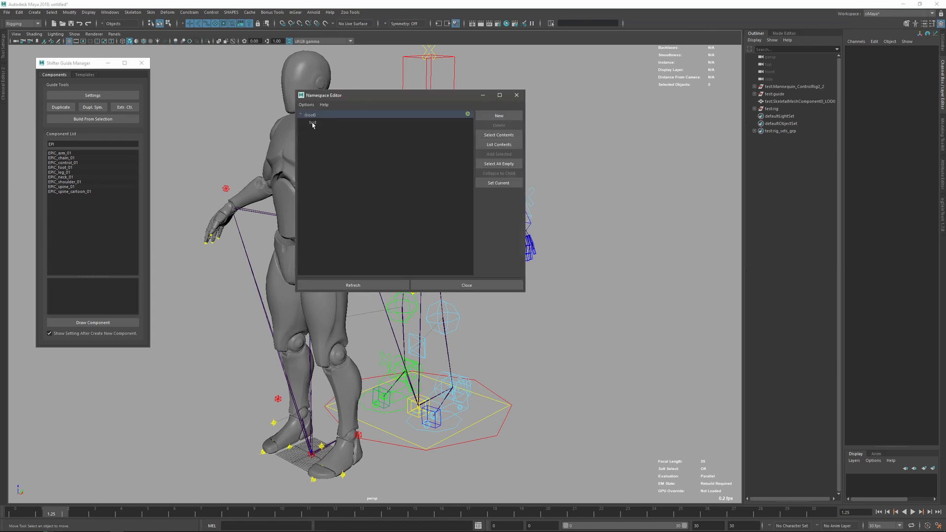
Select the test namespace in the Namespace Editor for deletion.
left_click(498, 125)
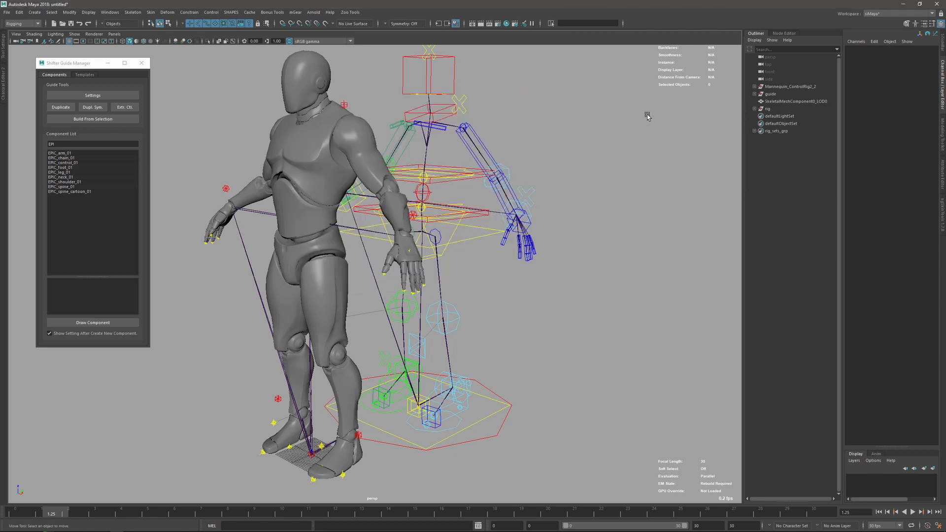
Reset the guide root's Controls Naming Rule to {component}_{side}{index}_{description}_{extension}.
left_click(771, 93)
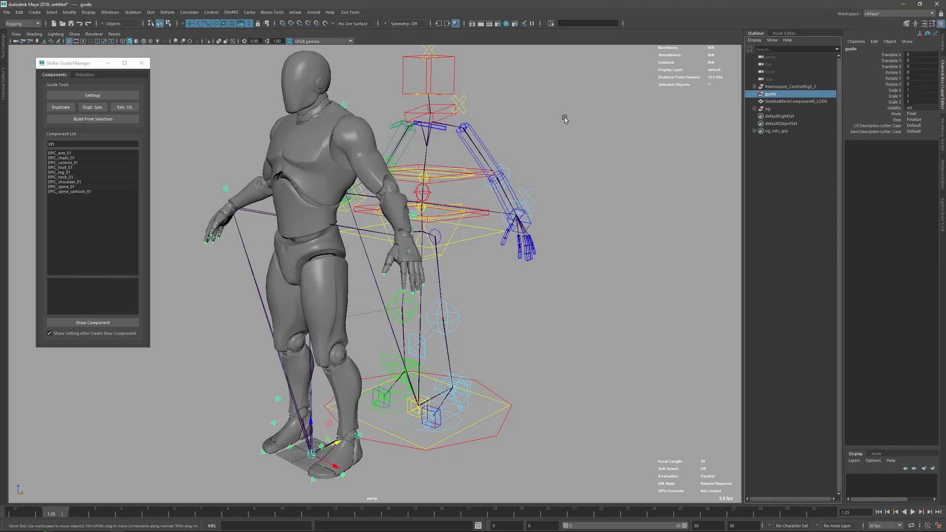
left_click(92, 96)
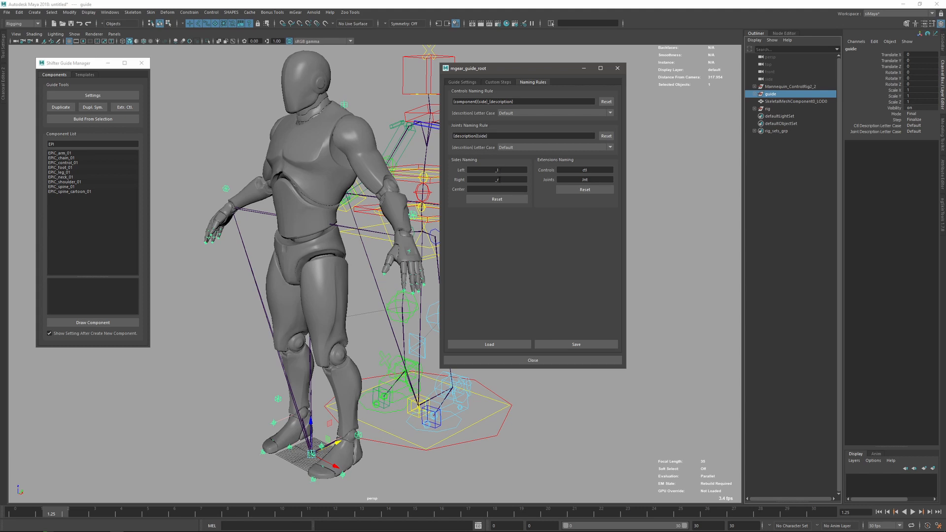
mouse_move(500, 179)
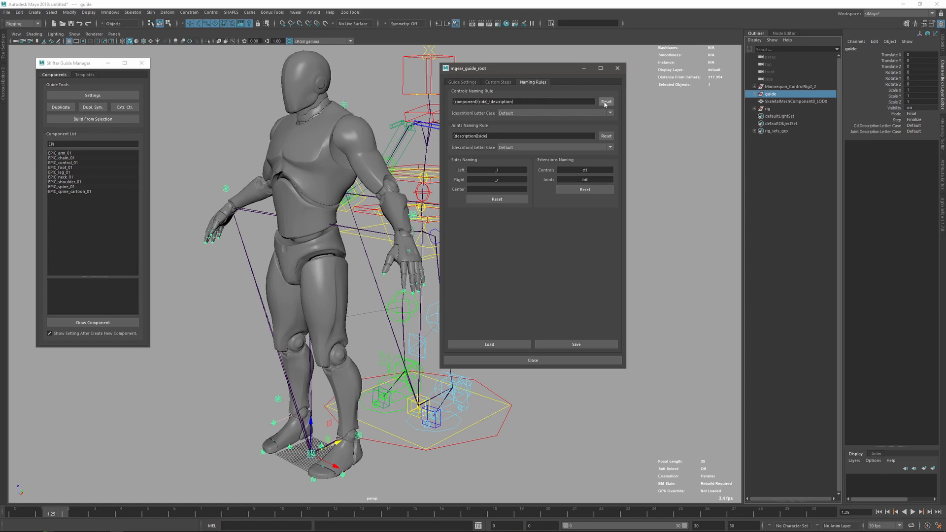
left_click(607, 102)
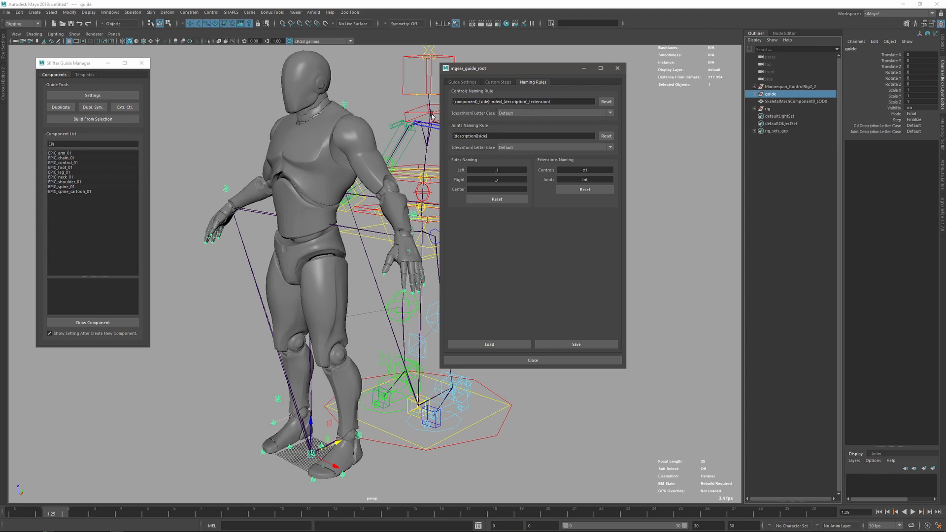
mouse_move(448, 136)
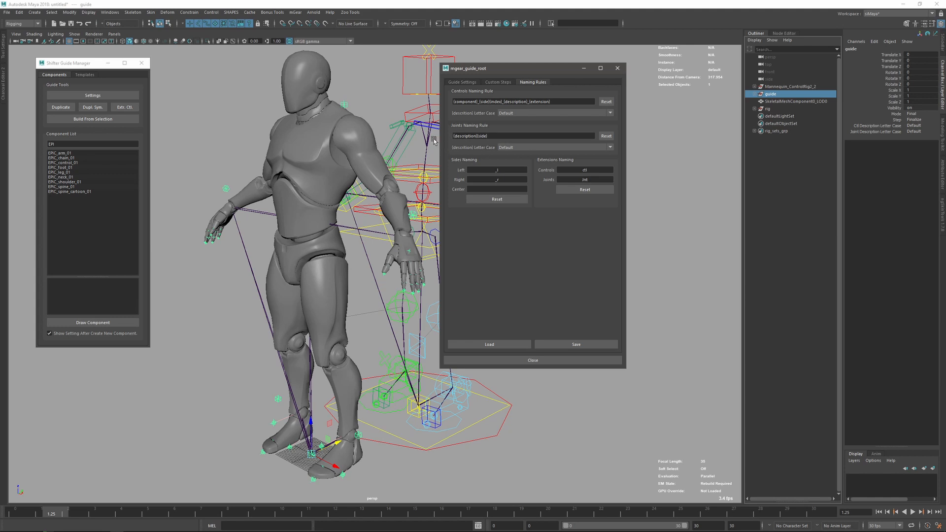
mouse_move(599, 76)
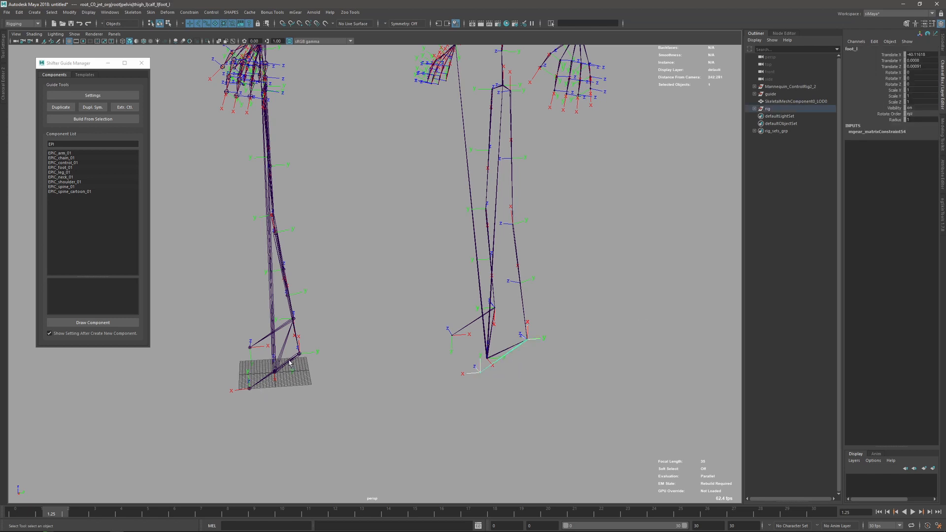
Select the rig's upperarm_twist_01_l joint and reveal it in the Outliner hierarchy.
left_click(788, 87)
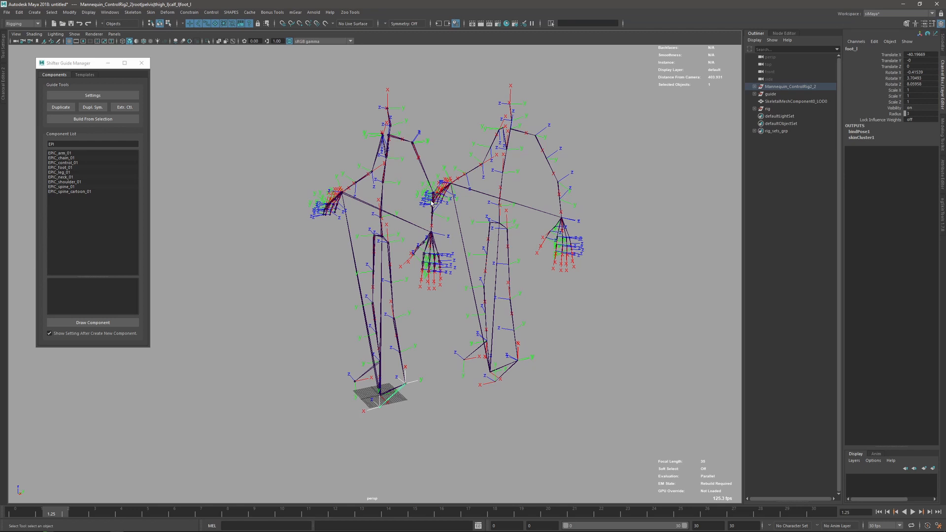
mouse_move(471, 176)
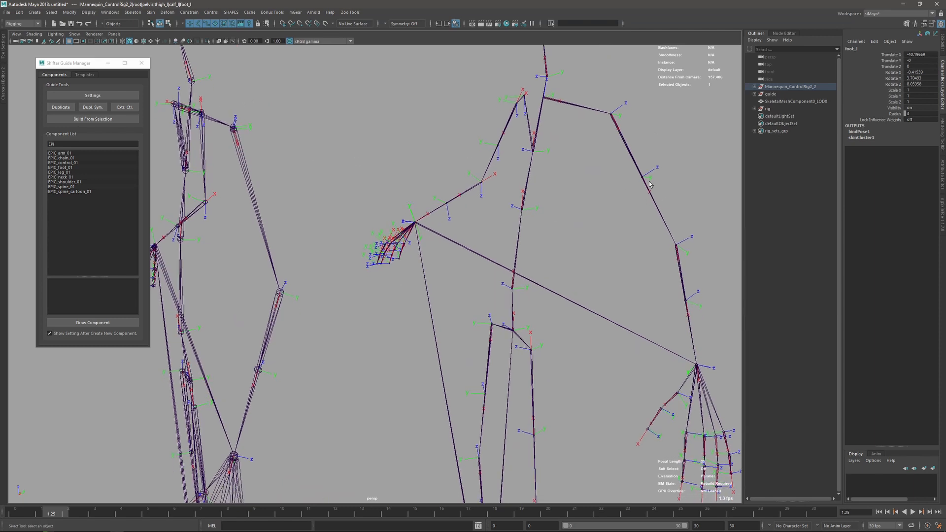
mouse_move(609, 116)
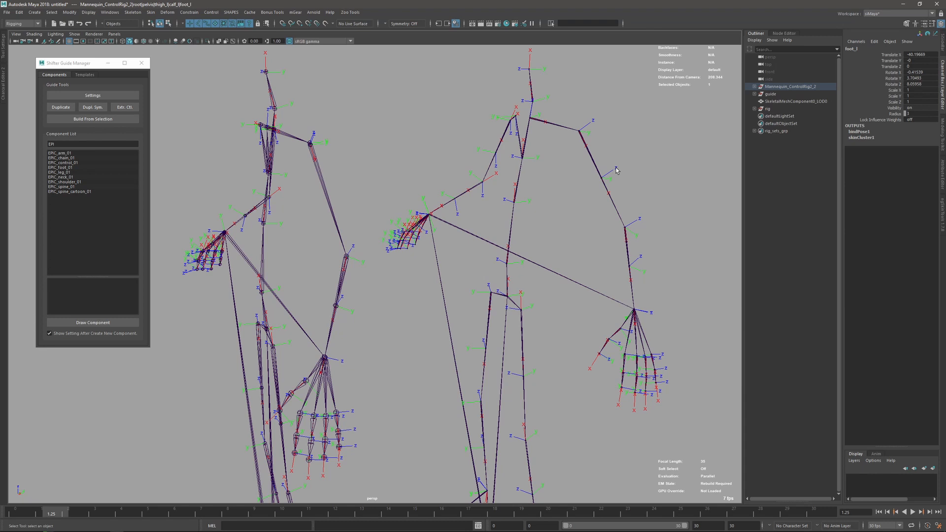
mouse_move(605, 184)
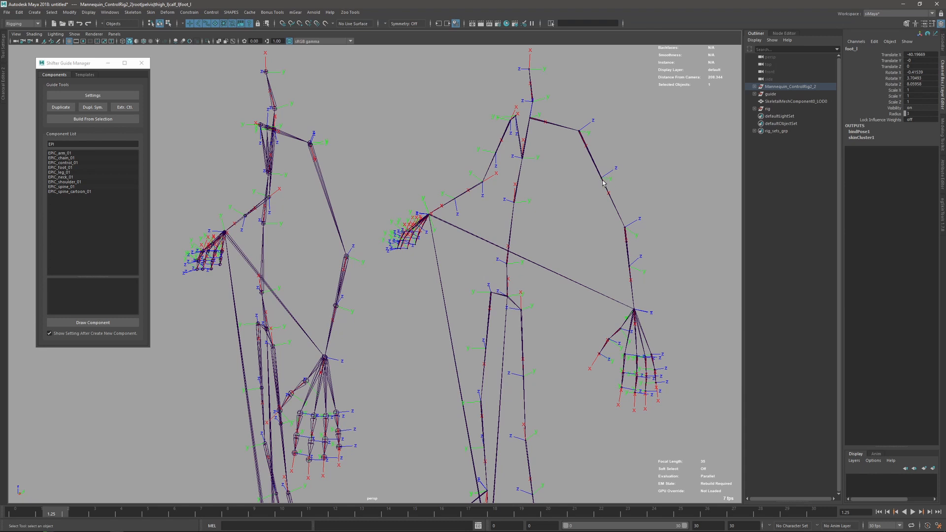
mouse_move(318, 147)
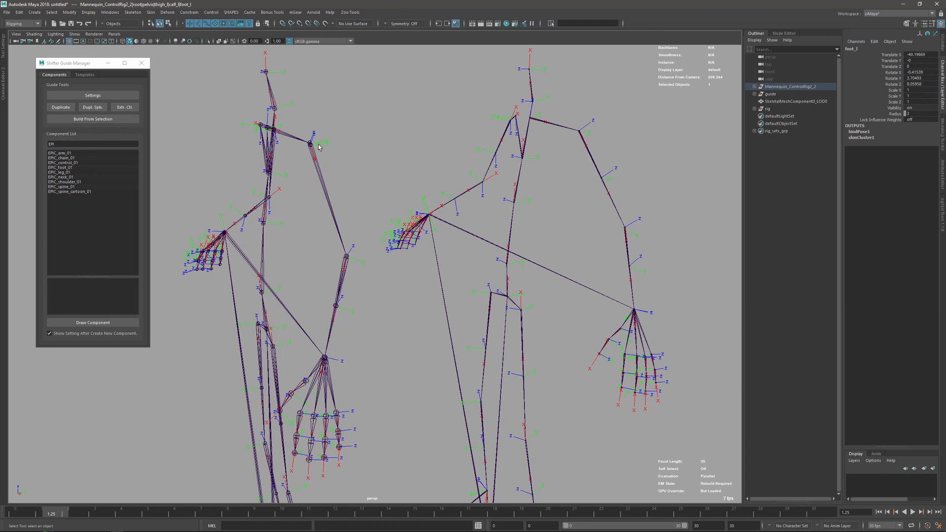
left_click(603, 182)
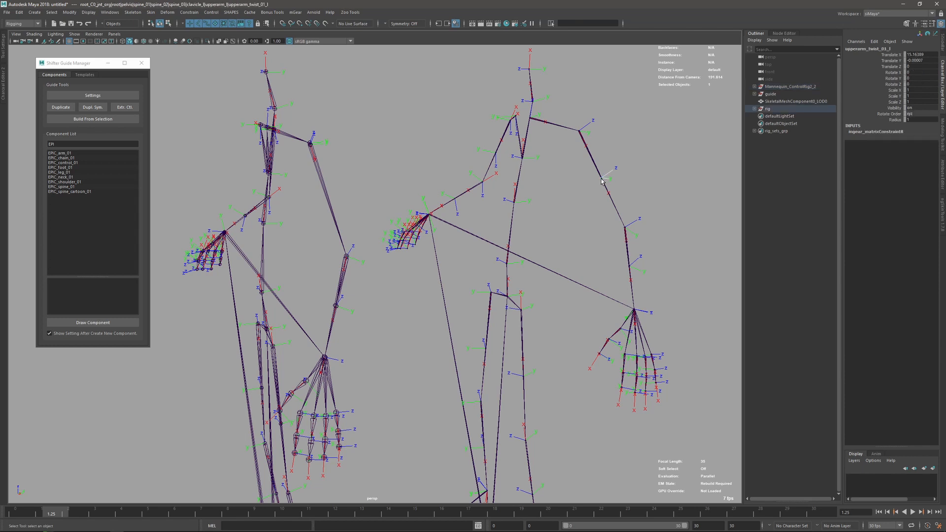
left_click(758, 130)
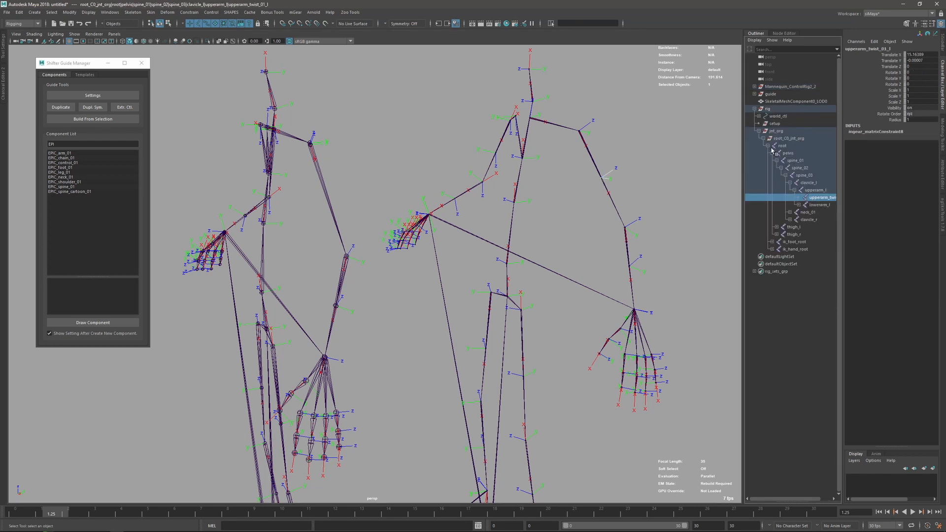
Show the twist joint's node network and expand the mgear_rollSplineKine inputs from arm_L0_div1_loc.
left_click(682, 33)
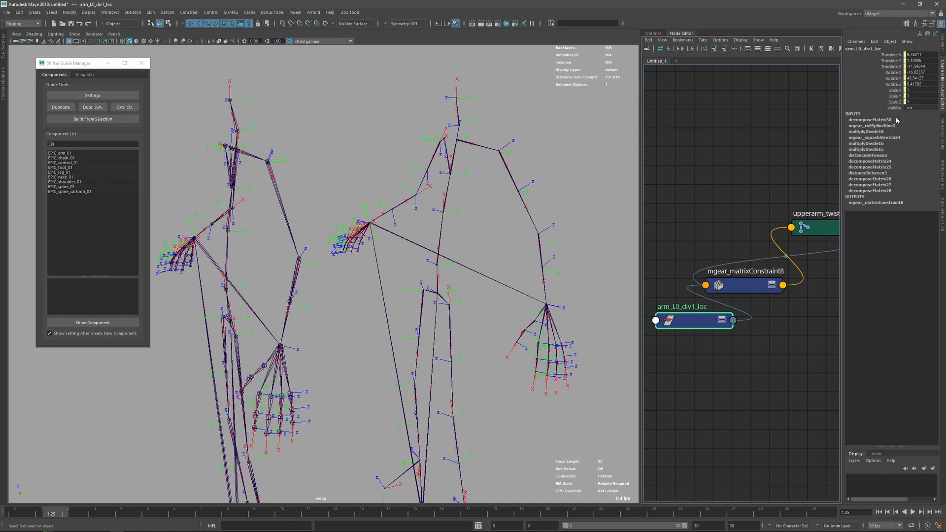
left_click(870, 125)
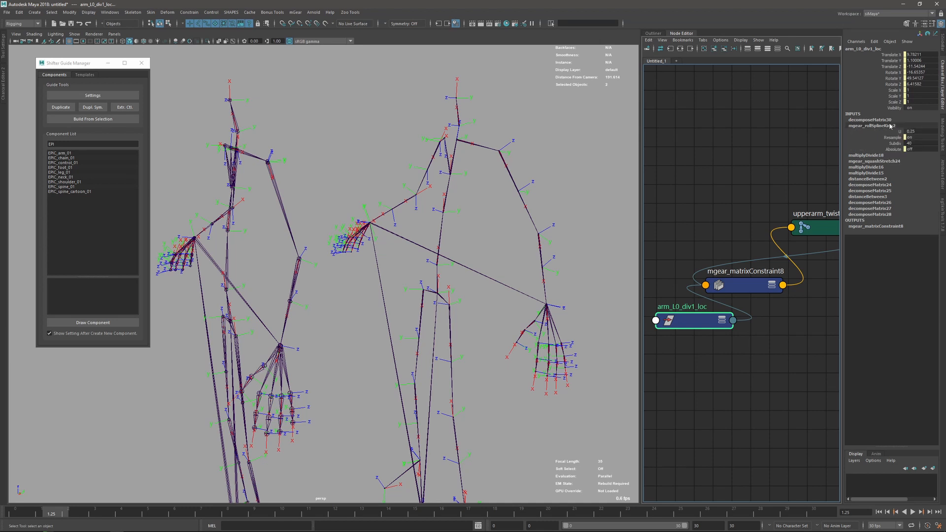
left_click(872, 125)
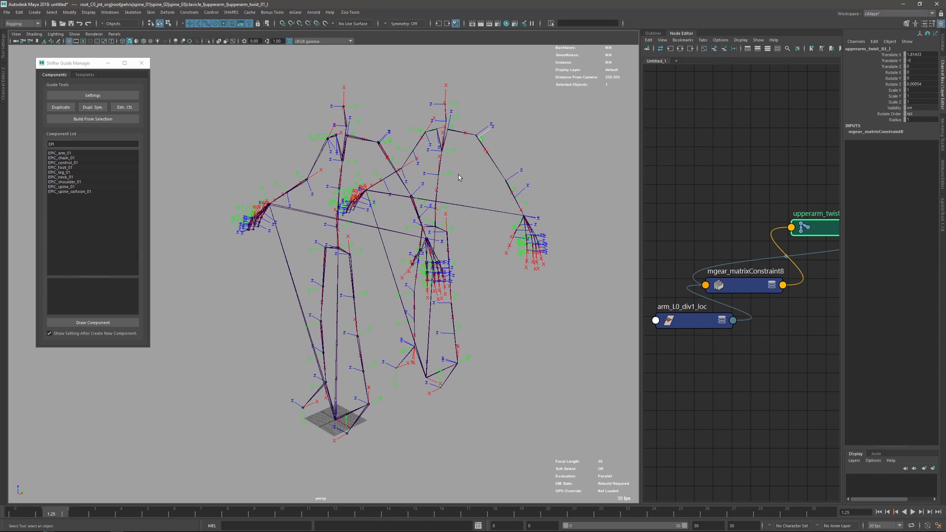
mouse_move(501, 156)
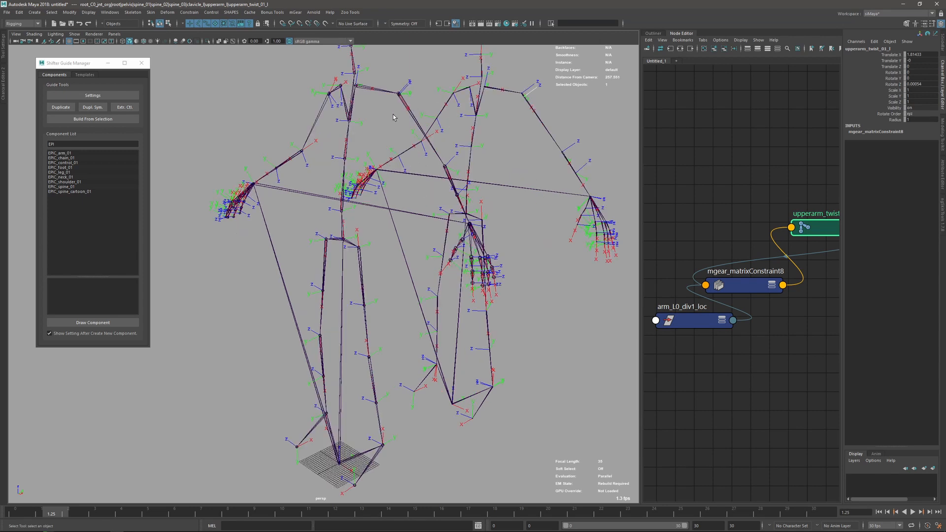
mouse_move(402, 109)
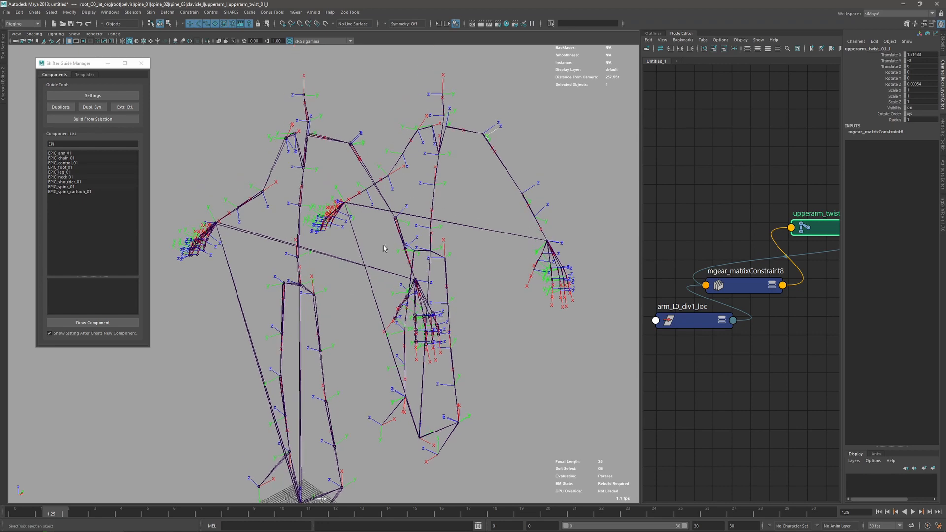
left_click_drag(383, 247, 486, 211)
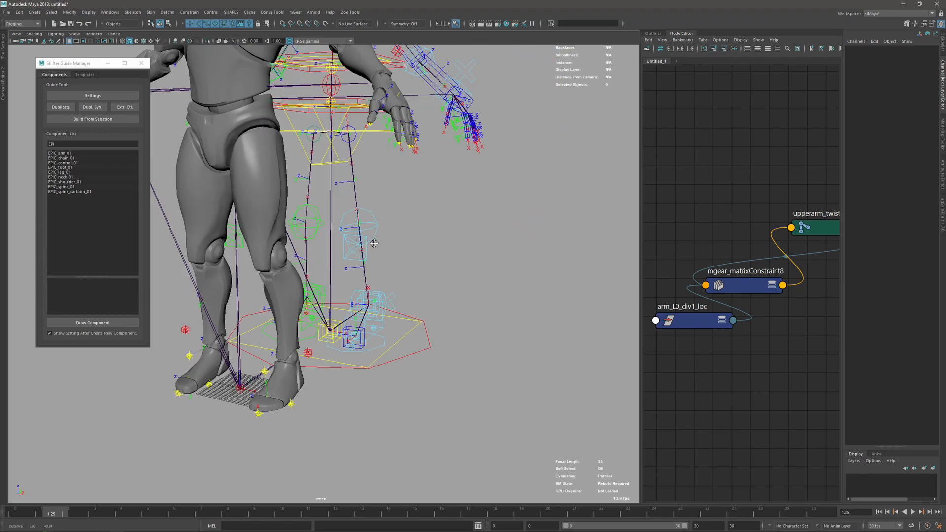
Orbit the viewport to inspect the mannequin with its guide from the front and side.
left_click_drag(374, 243, 354, 193)
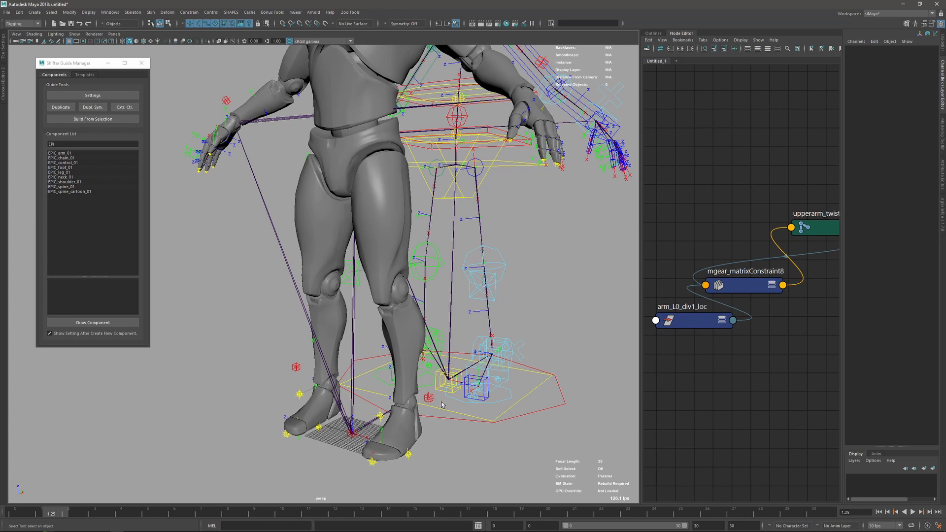
mouse_move(405, 168)
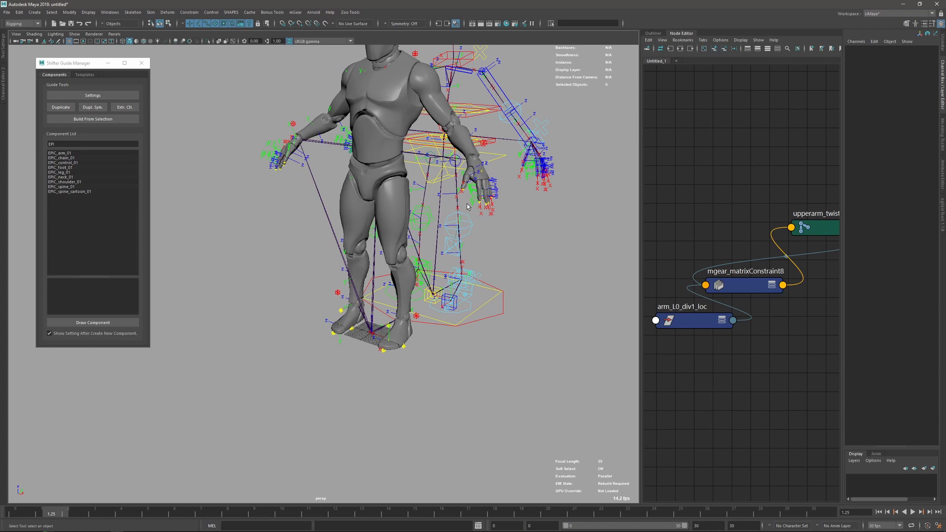
left_click_drag(464, 205, 525, 248)
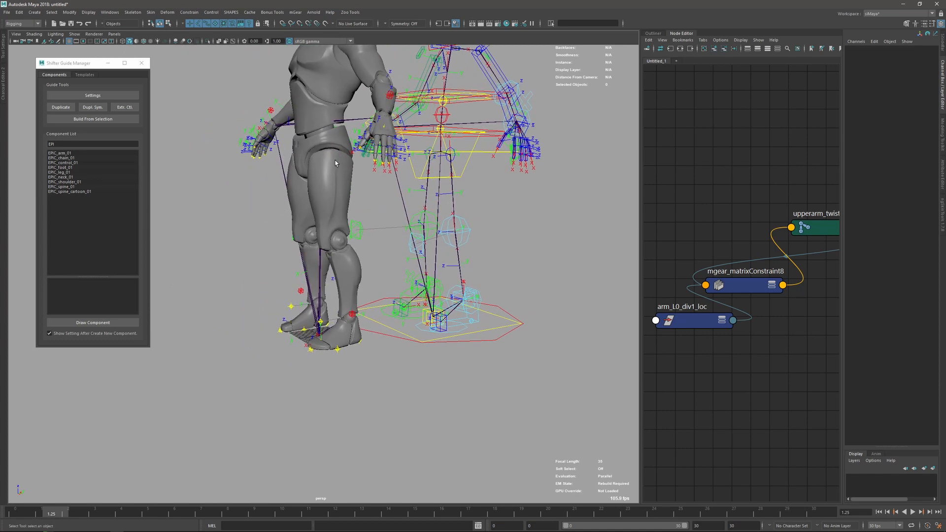
mouse_move(325, 247)
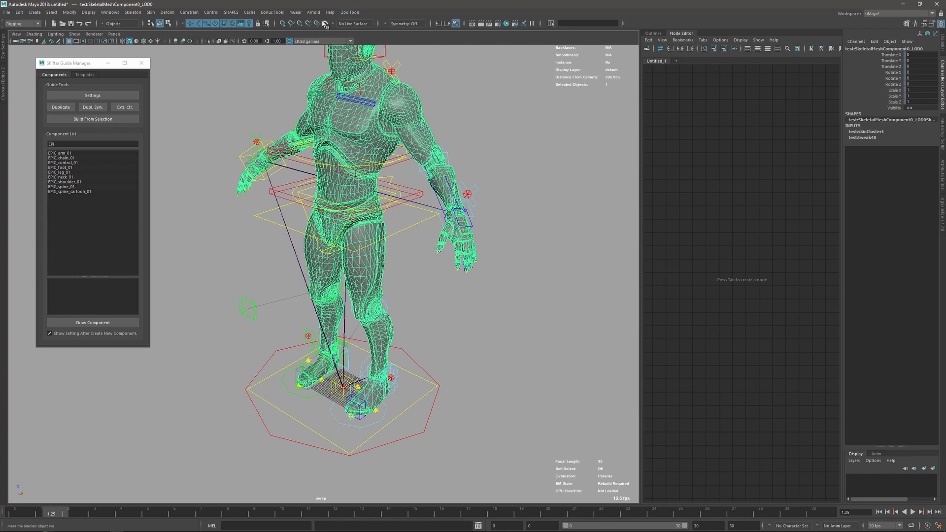
Test the spine IK control, then start a new scene choosing Don't Save.
left_click(294, 12)
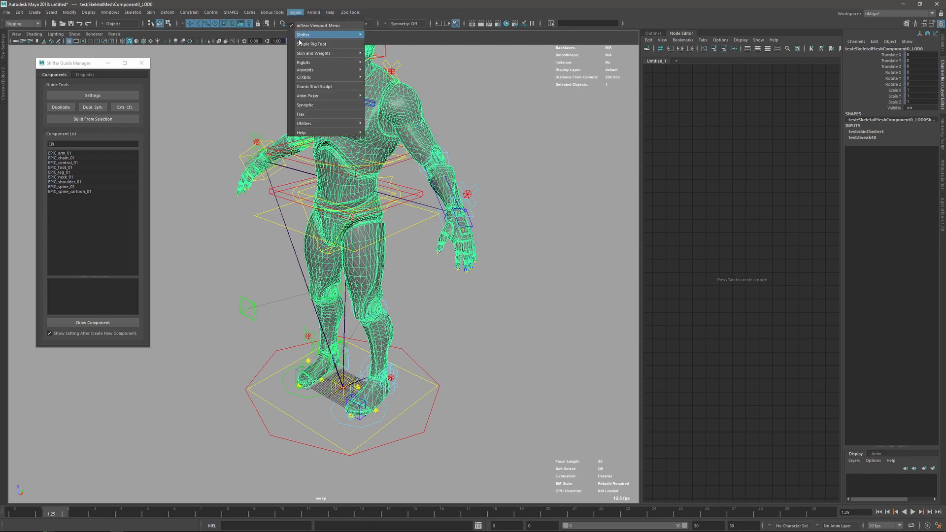
mouse_move(314, 53)
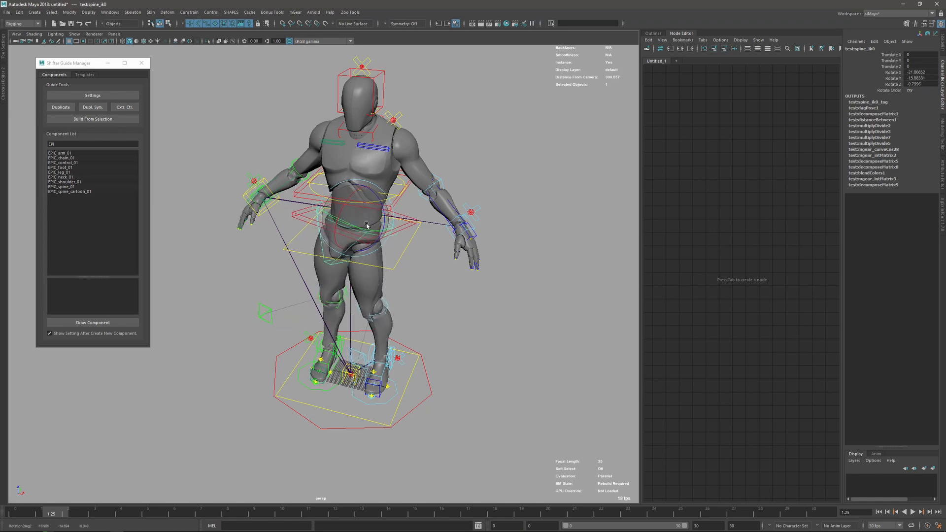
left_click_drag(368, 227, 398, 301)
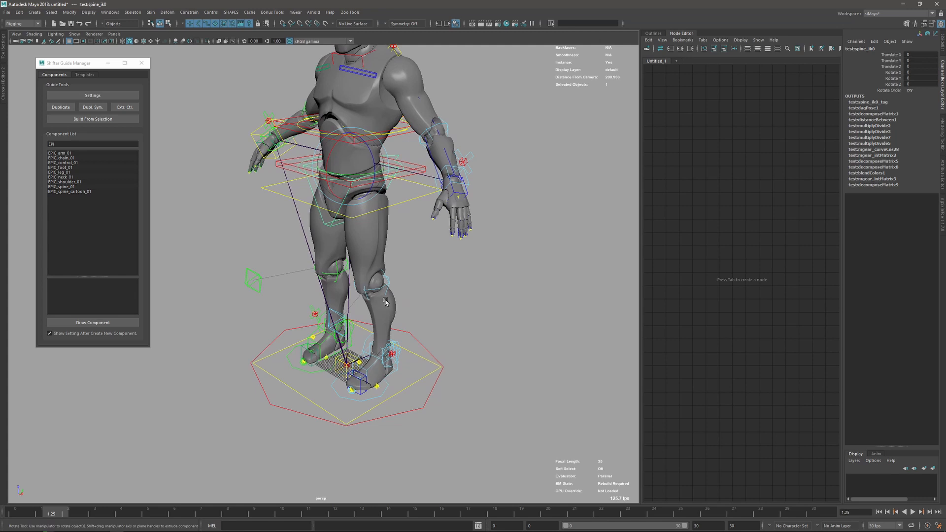
left_click_drag(387, 302, 391, 390)
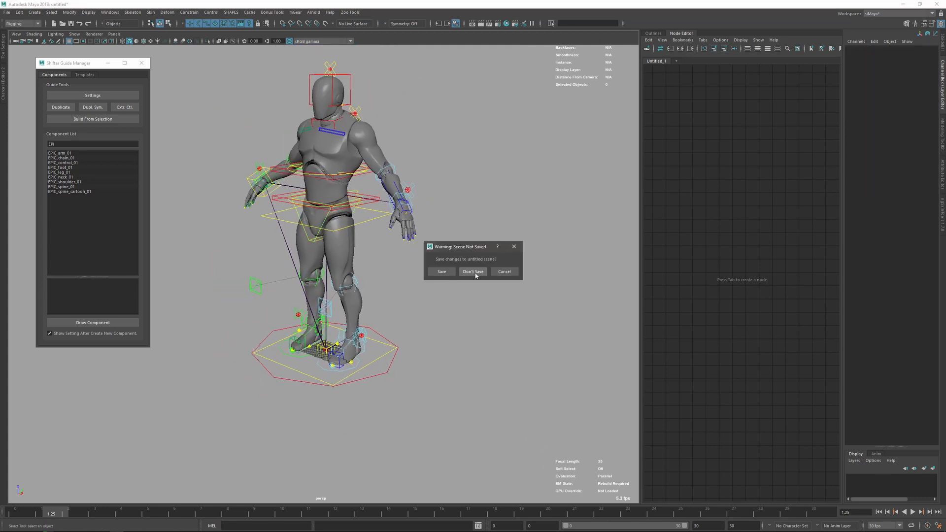
left_click(472, 272)
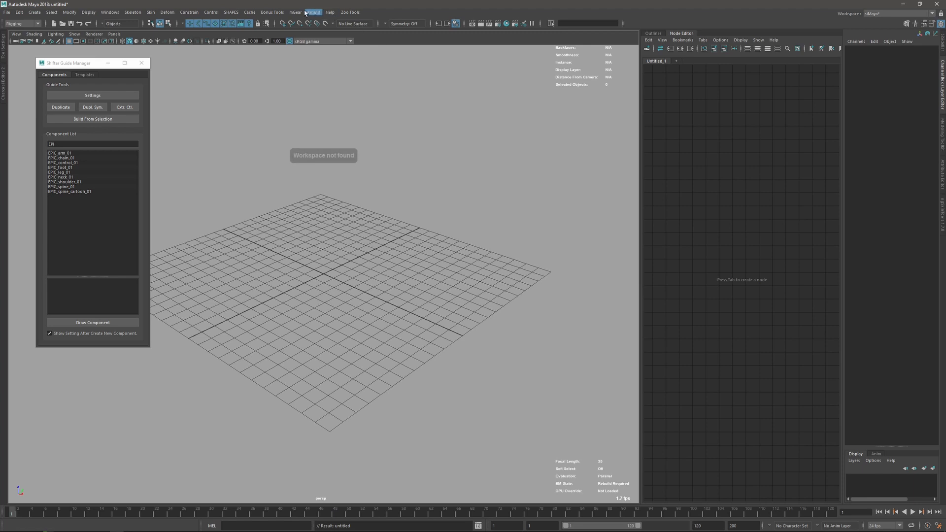
Load the EPIC MetaHuman Template, Z-up guide sample into the empty scene.
left_click(295, 12)
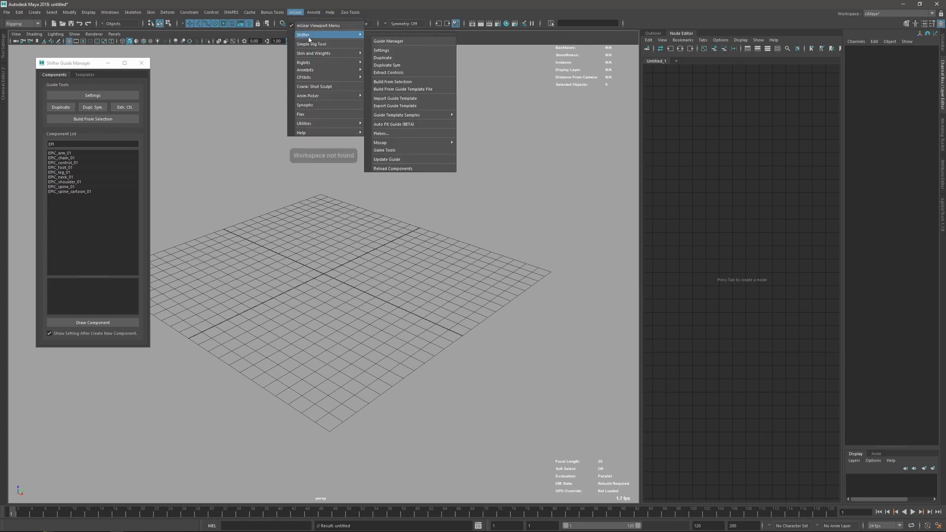
mouse_move(396, 115)
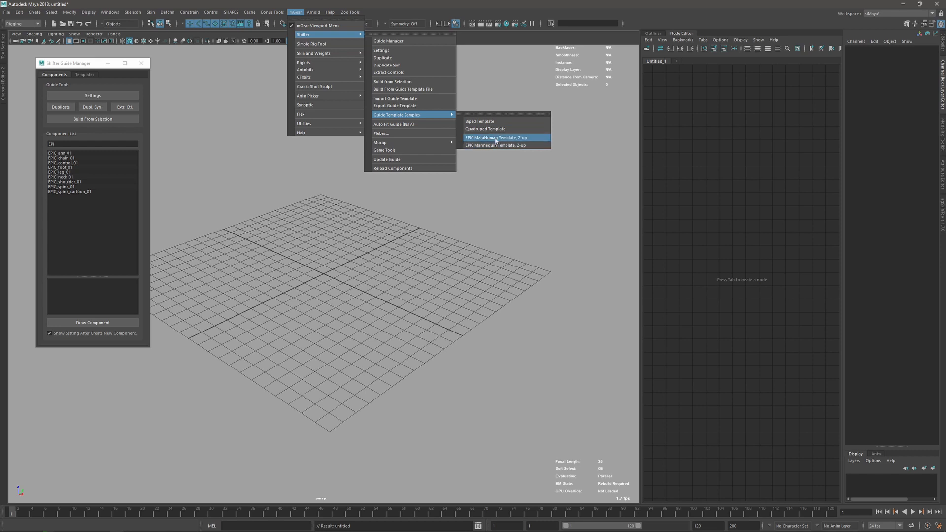
left_click(495, 138)
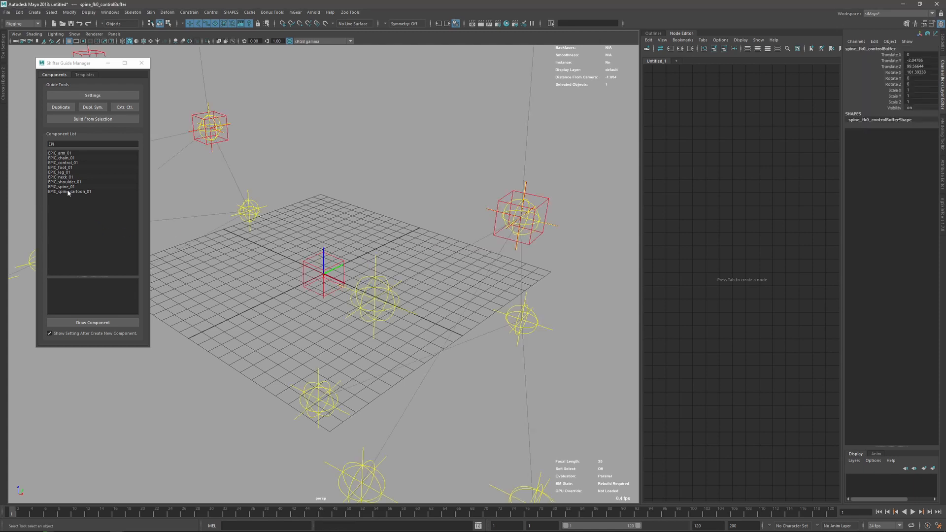
Review the EPIC_spine_01 and EPIC_spine_cartoon_01 descriptions, highlighting the spine_S_shape_01 base name.
left_click(60, 186)
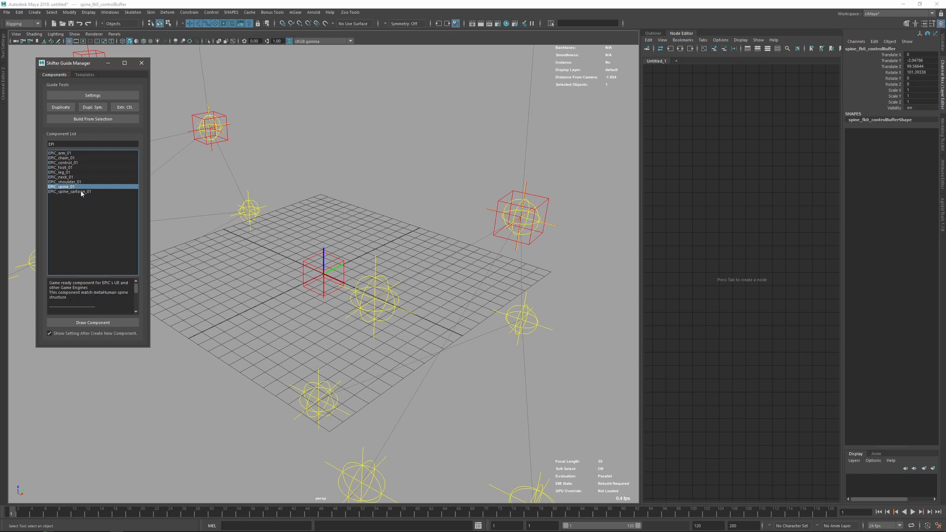
left_click(69, 191)
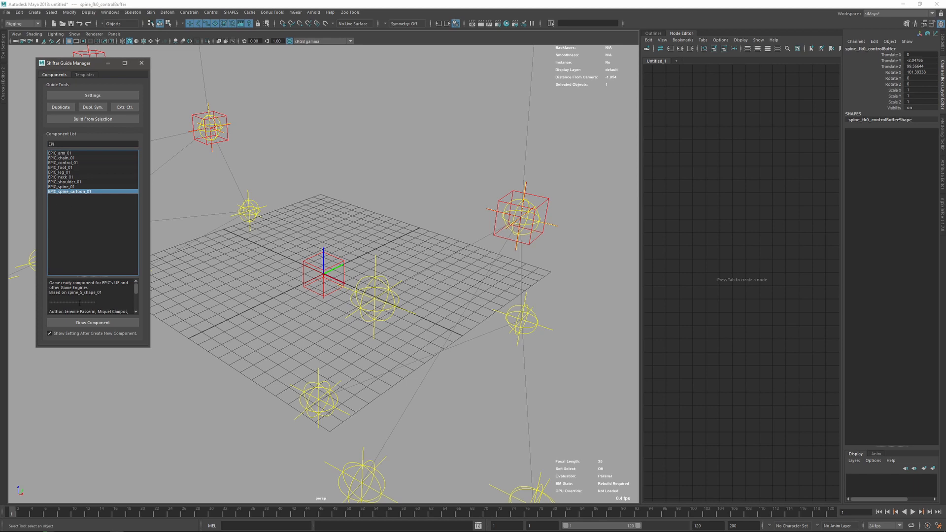
double_click(76, 292)
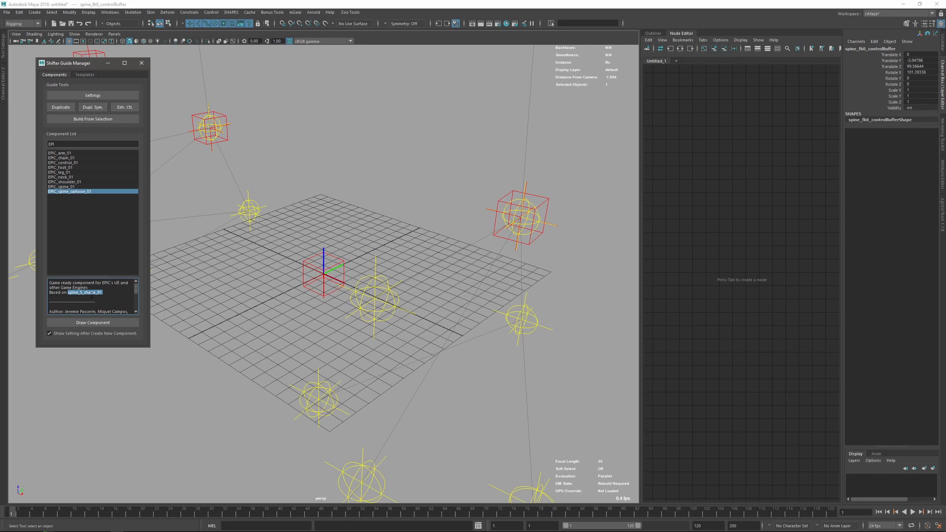
mouse_move(304, 207)
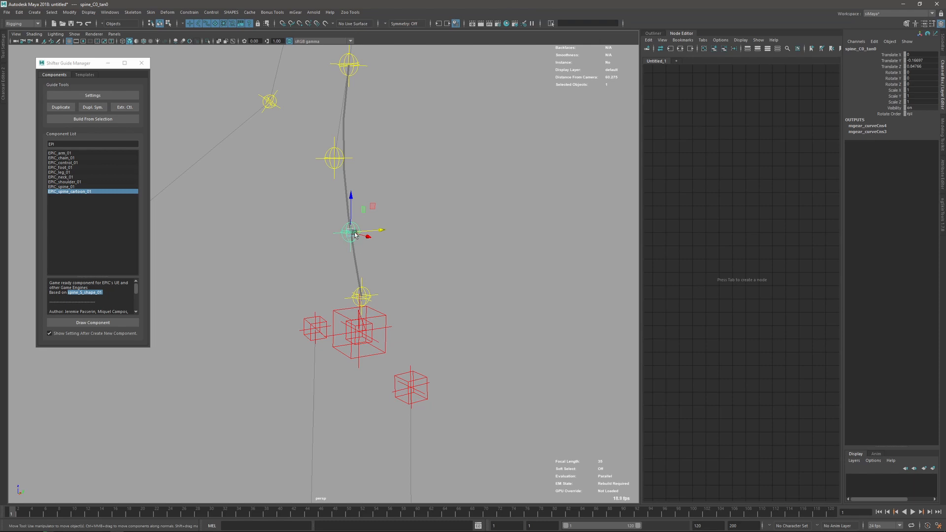
mouse_move(347, 152)
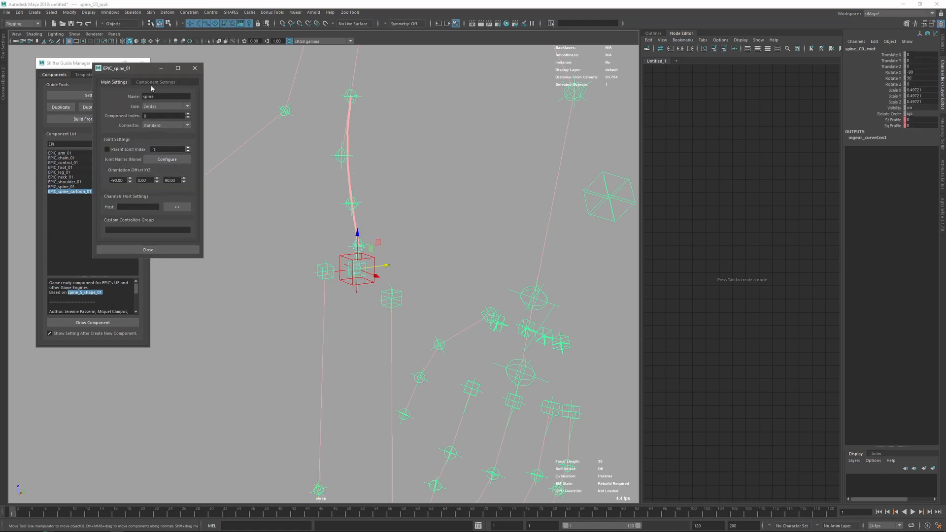
Show EPIC_spine_01's component settings: max stretch 1.5, squash 0.5, divisions 4.
left_click(155, 82)
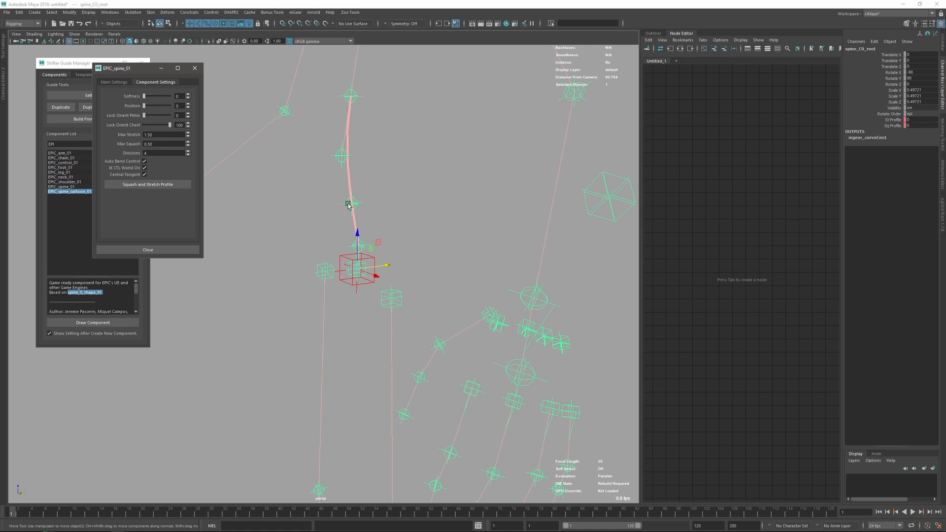
mouse_move(339, 111)
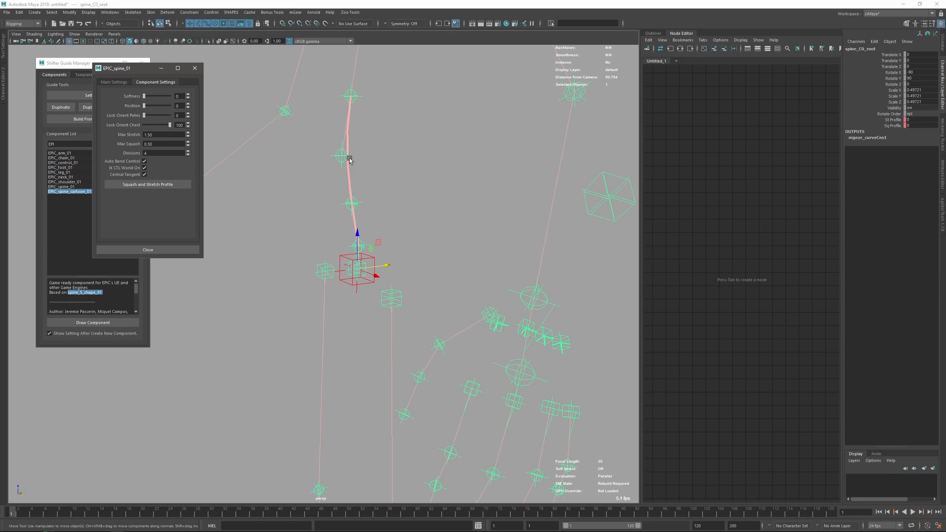
mouse_move(359, 136)
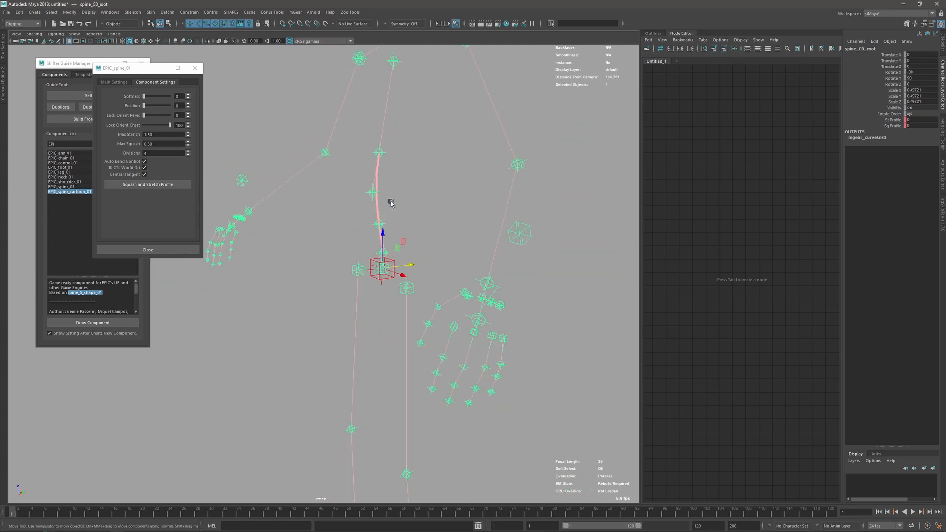
mouse_move(426, 254)
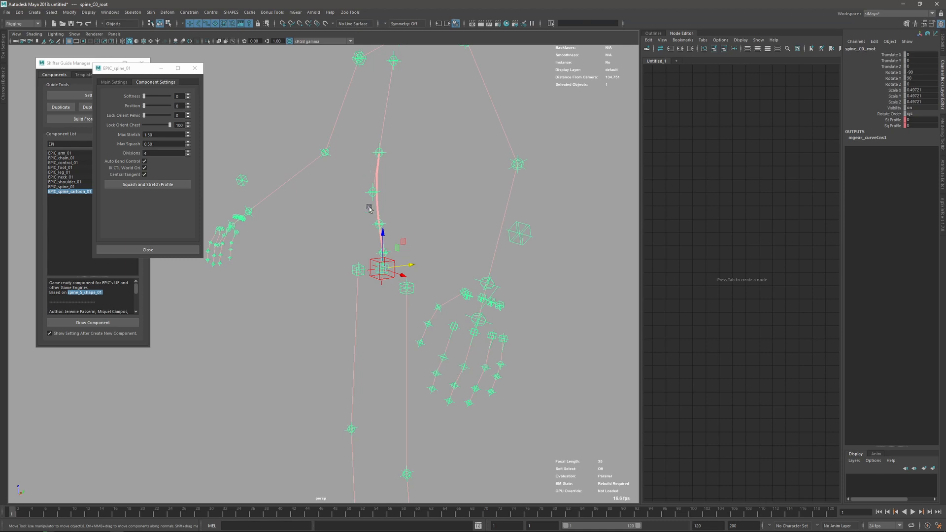
mouse_move(365, 228)
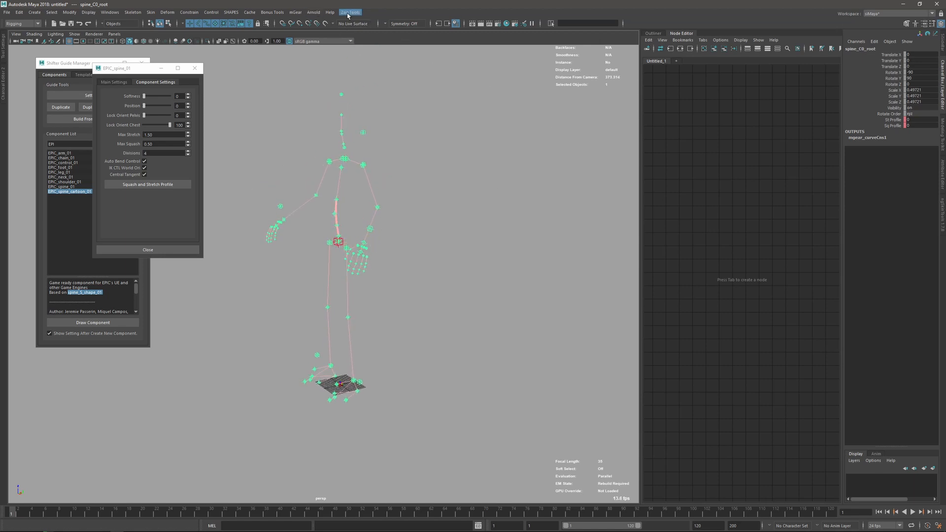
Run mGear > Shifter > Build from Selection on the guide, opening the Shifter Build Log.
left_click(294, 12)
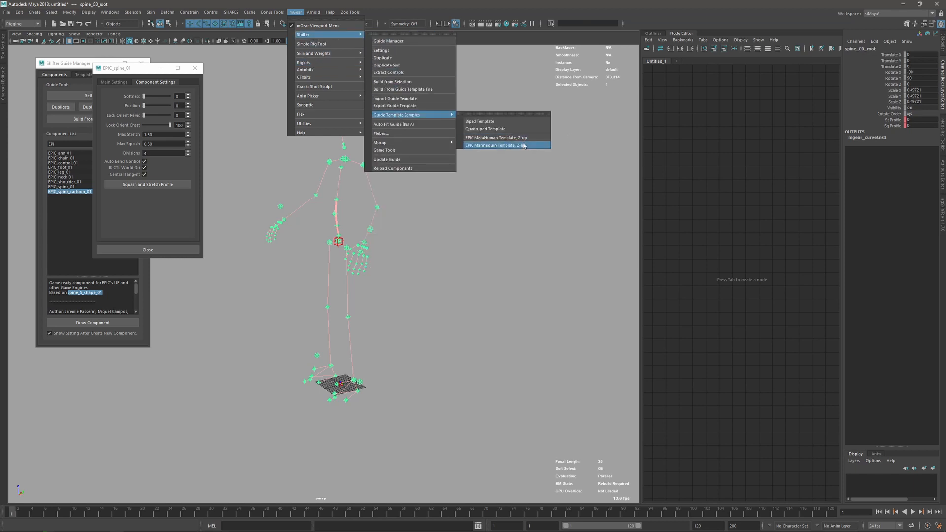
left_click(493, 144)
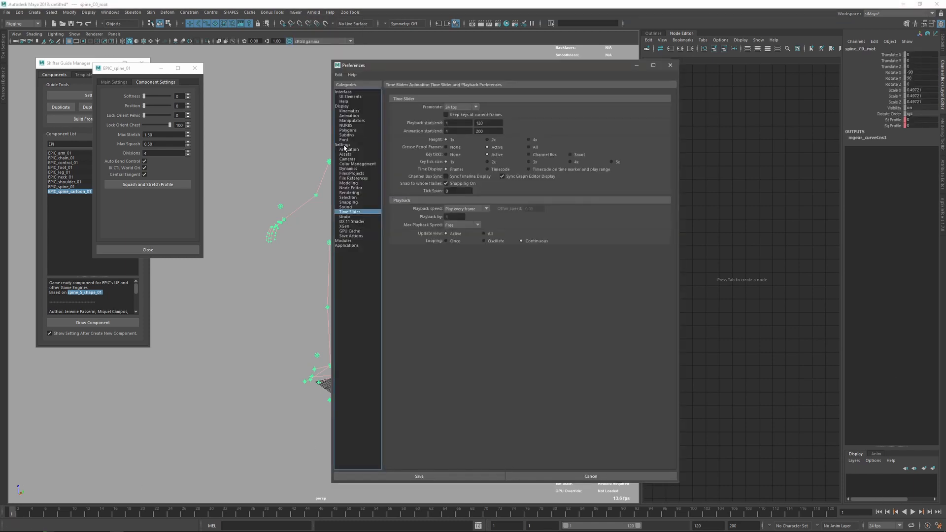
left_click(343, 145)
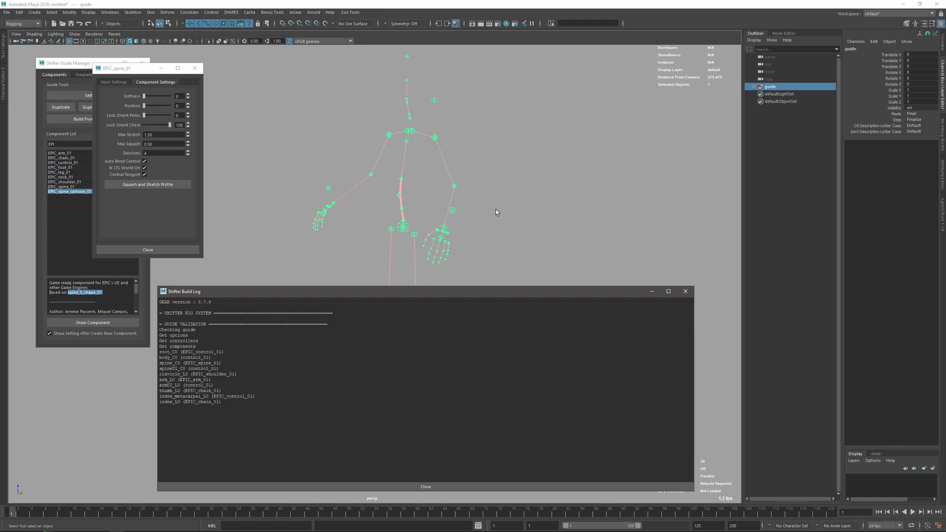
Scroll the build log to the 'SHIFTER BUILD RIG DONE' line and close it.
scroll("down", 3)
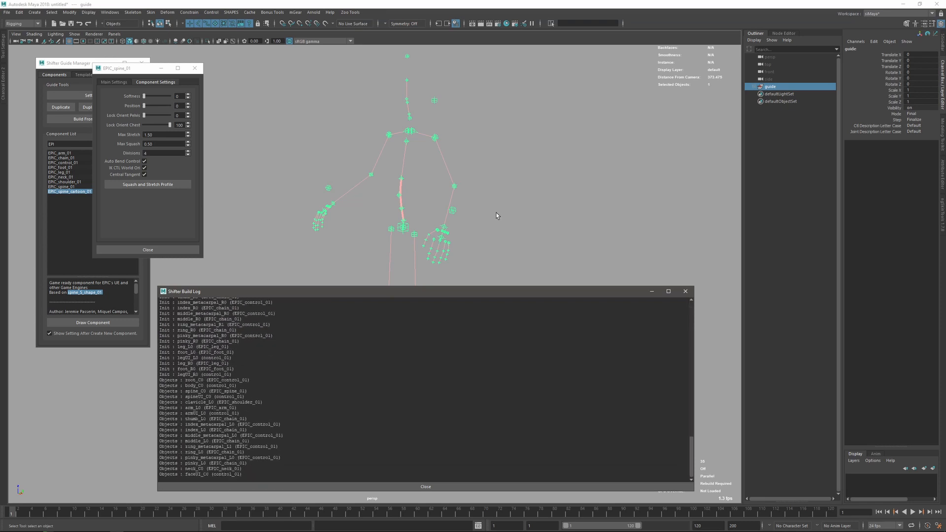
scroll("down", 3)
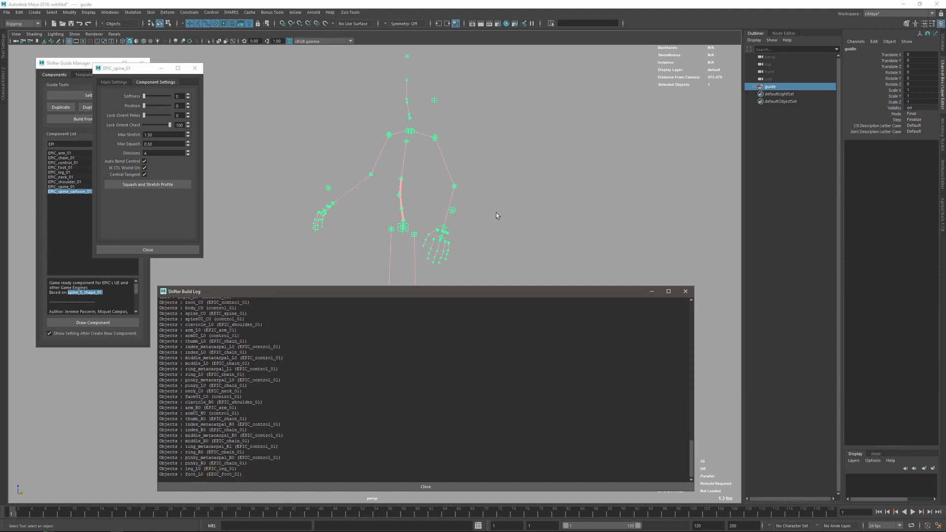
scroll("down", 3)
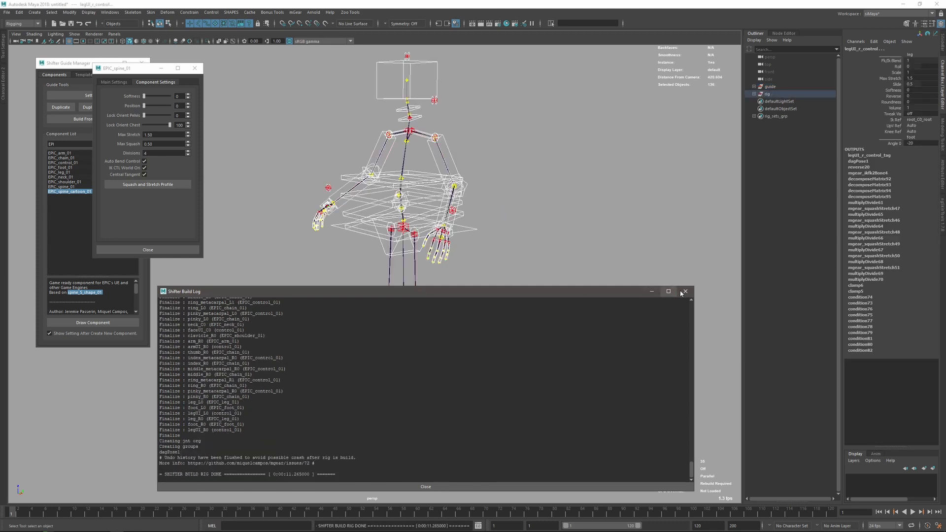
left_click(685, 292)
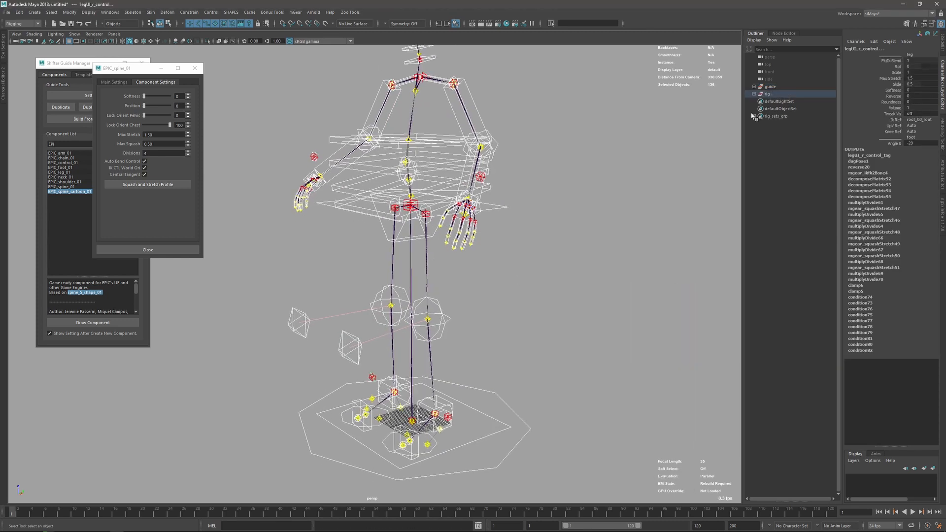